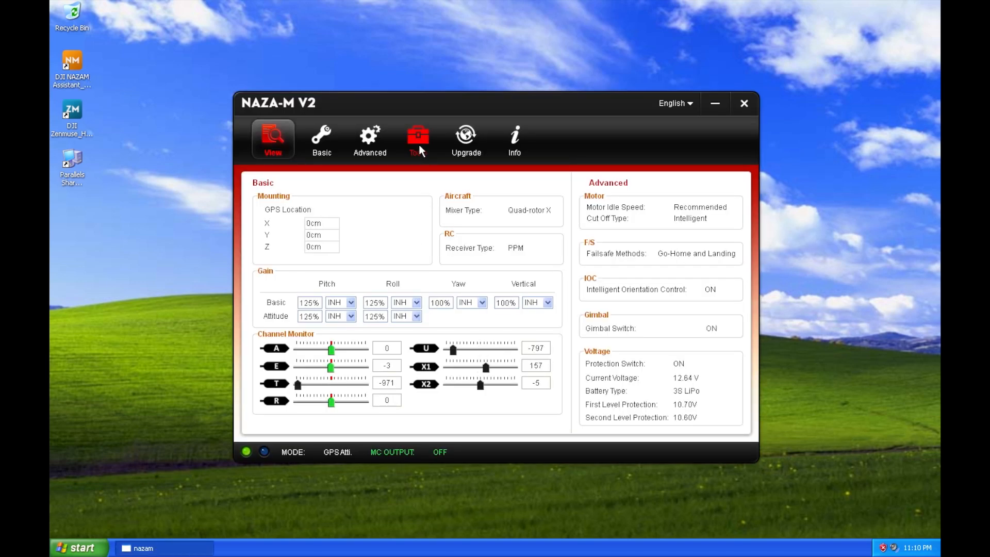
Switch to the Upgrade tab to see module firmware versions and available updates.
{"action": "left_click", "coordinate": [466, 139]}
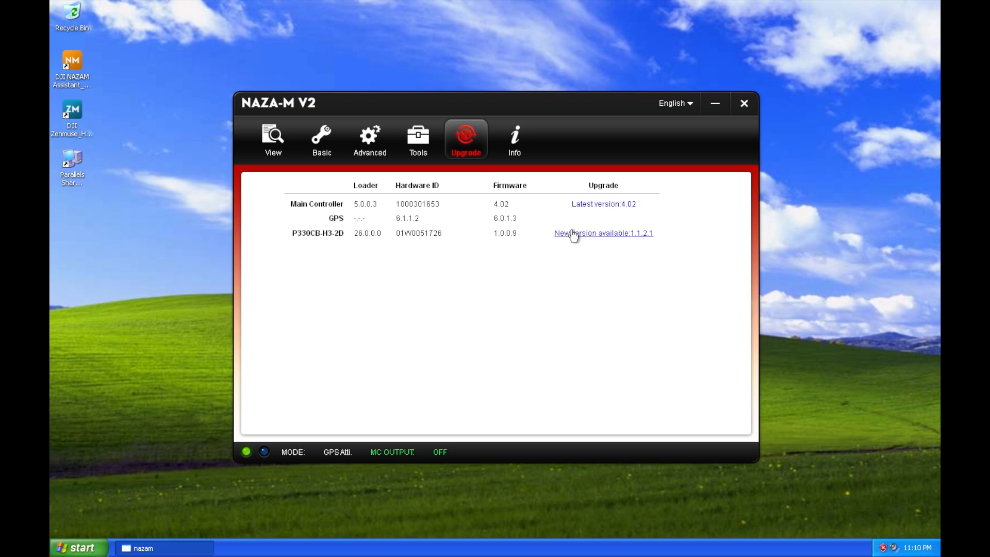
Download and install centre board firmware 1.1.2.1 for P330CB-H3-2D, confirming the warning.
{"action": "left_click", "coordinate": [603, 233]}
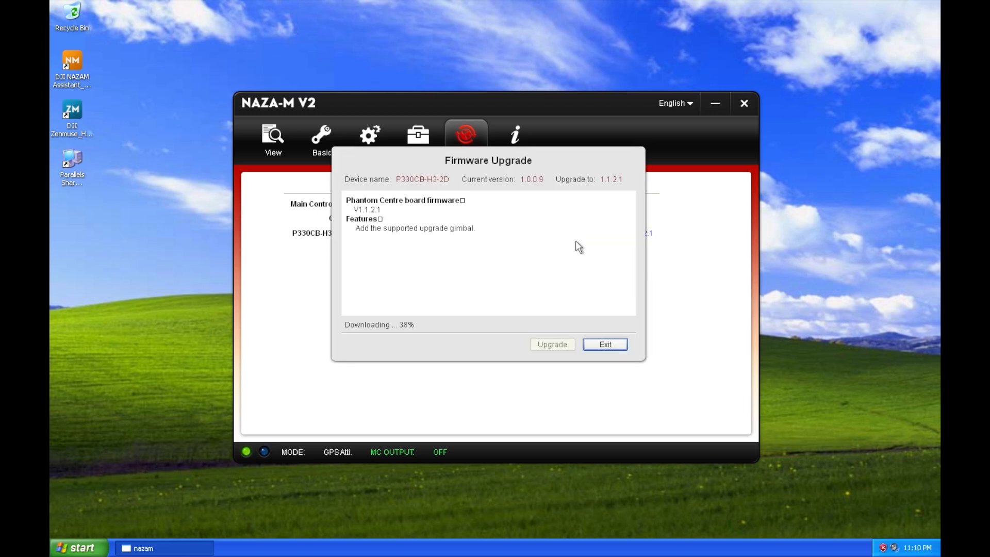
{"action": "left_click", "coordinate": [552, 344]}
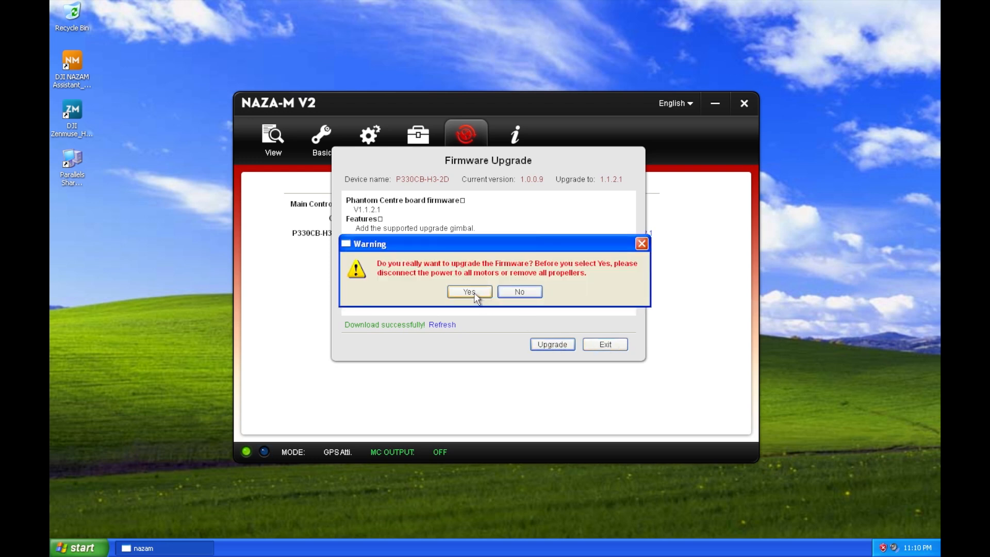
{"action": "left_click", "coordinate": [469, 292]}
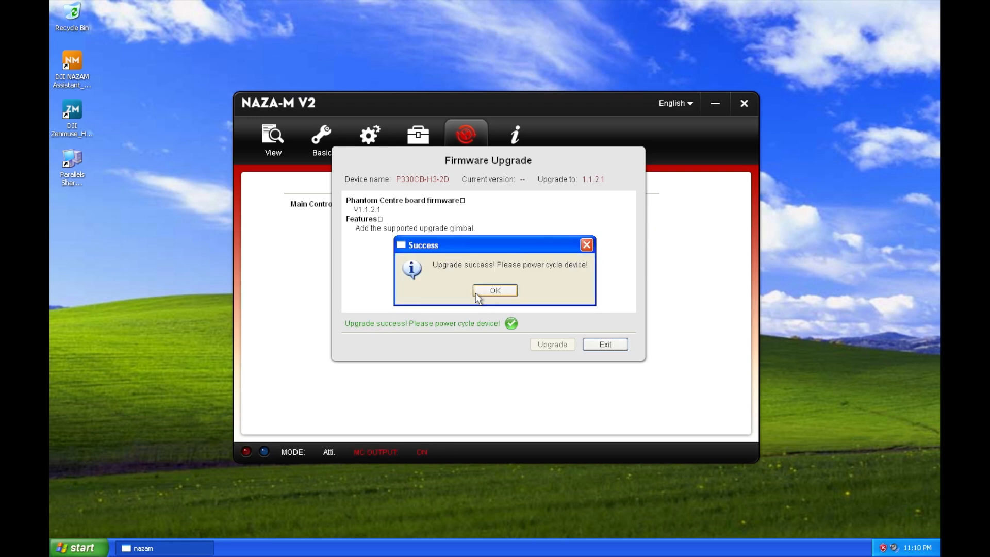
Dismiss the centre board upgrade Success dialog with OK.
{"action": "left_click", "coordinate": [495, 291]}
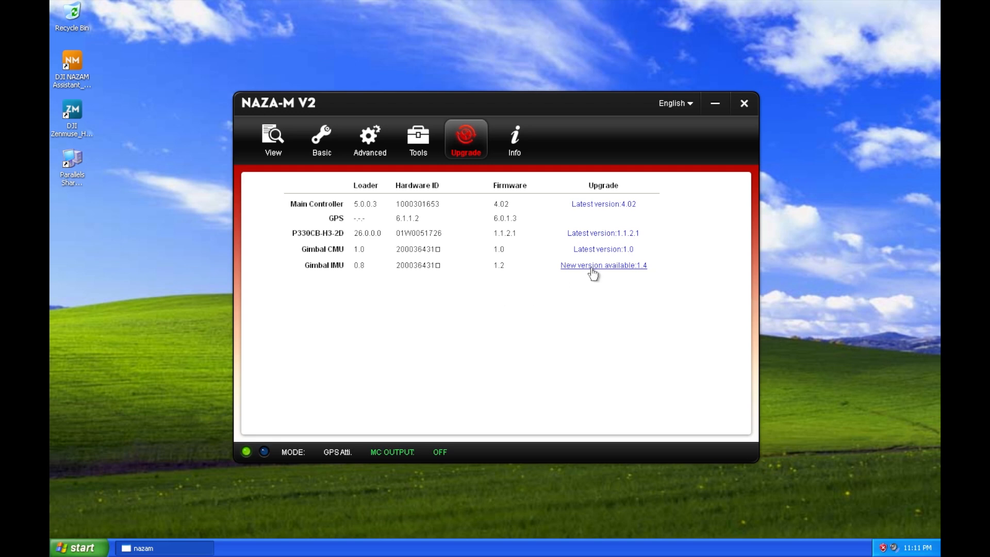
Install Gimbal IMU firmware 1.4, confirm the warning, and dismiss the success notice.
{"action": "left_click", "coordinate": [604, 265]}
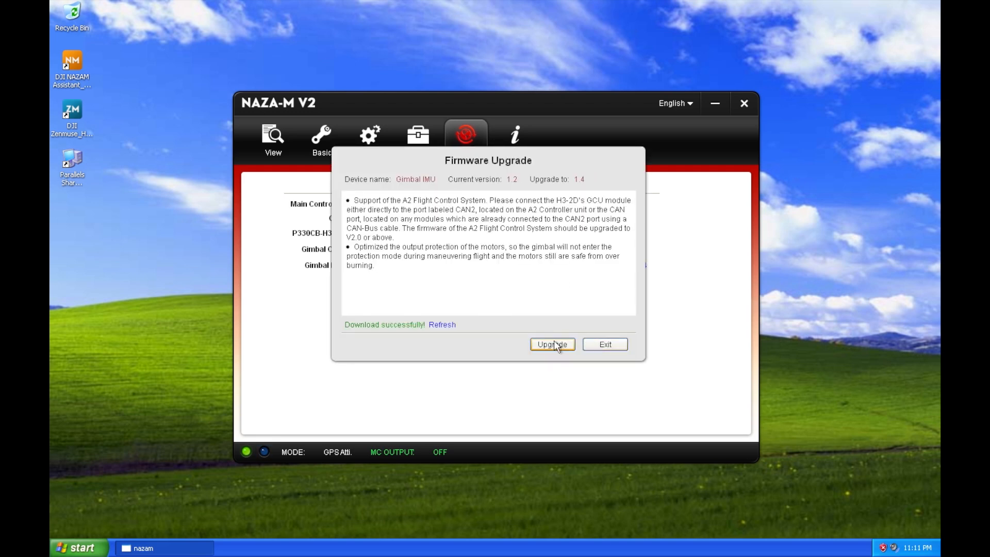
{"action": "left_click", "coordinate": [552, 344]}
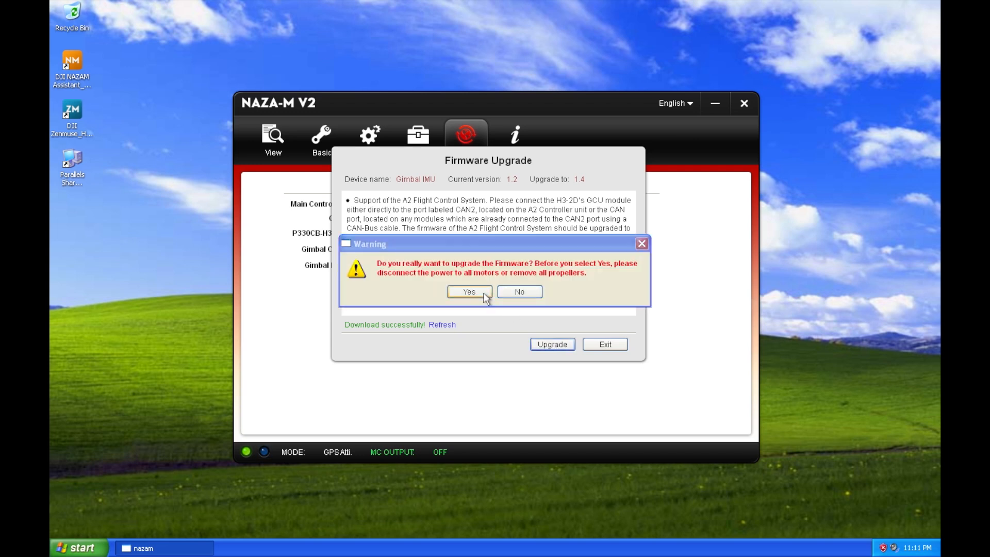
{"action": "left_click", "coordinate": [470, 291]}
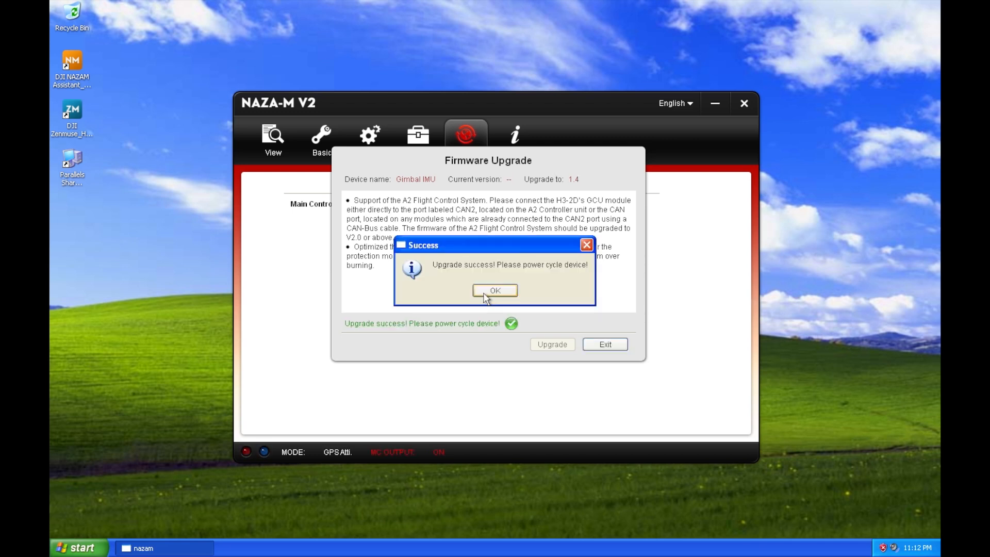
{"action": "left_click", "coordinate": [495, 291]}
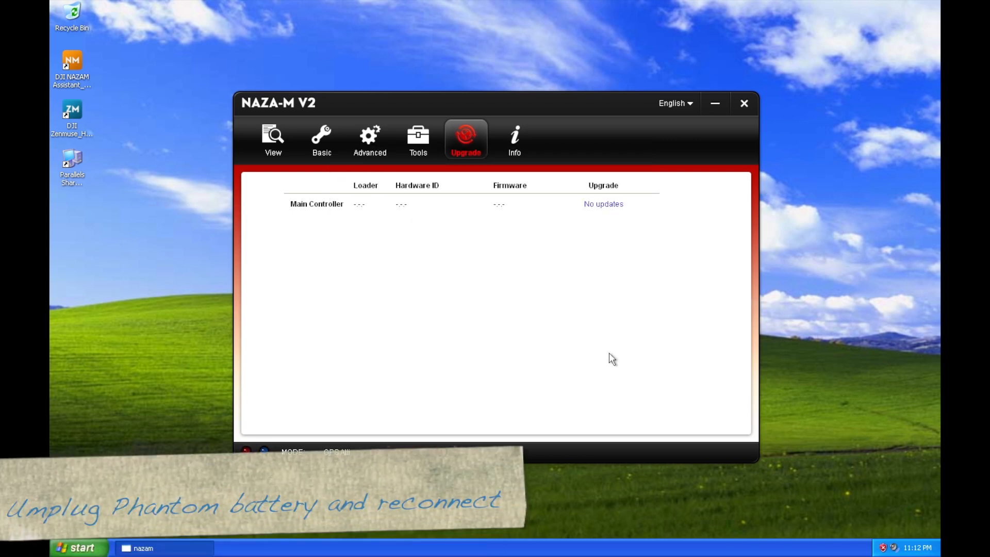